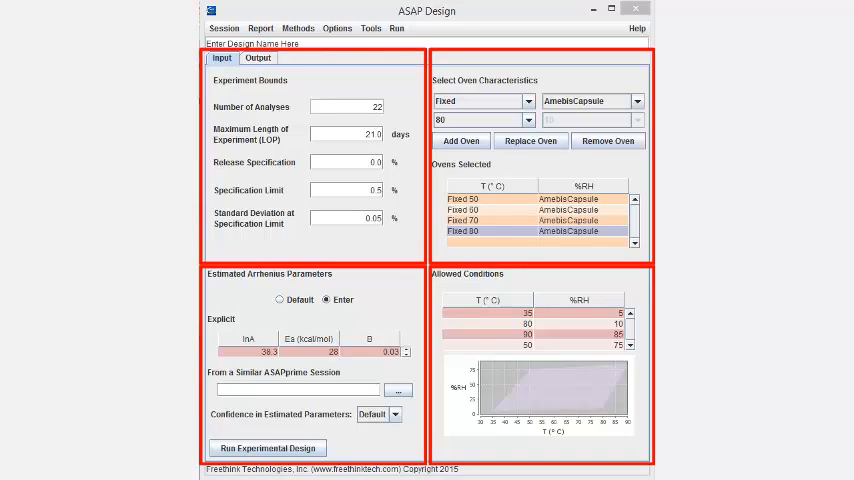
mouse_move(273, 474)
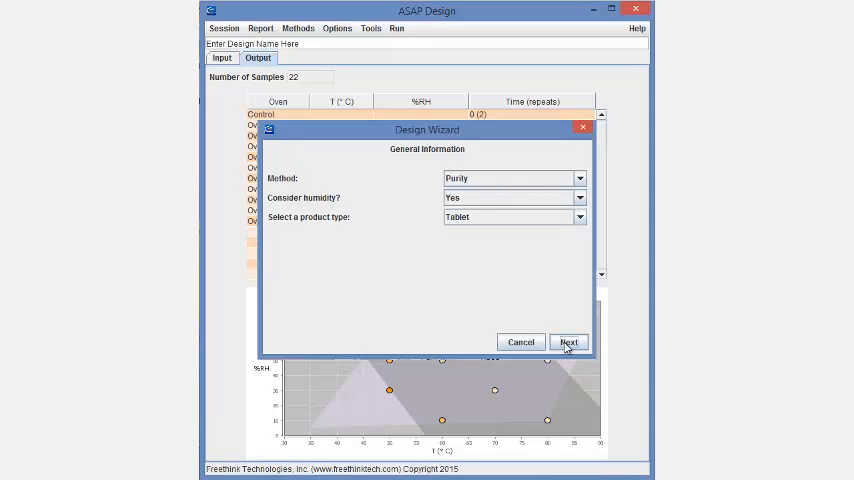
Step: Accept the General Information and four-oven selection pages, reaching Experiment Bounds (22 analyses, 21 days)
click(569, 341)
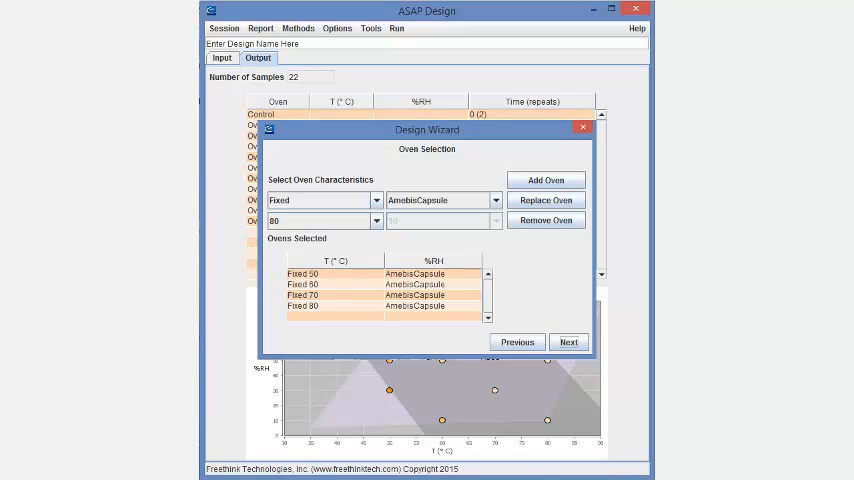
click(568, 341)
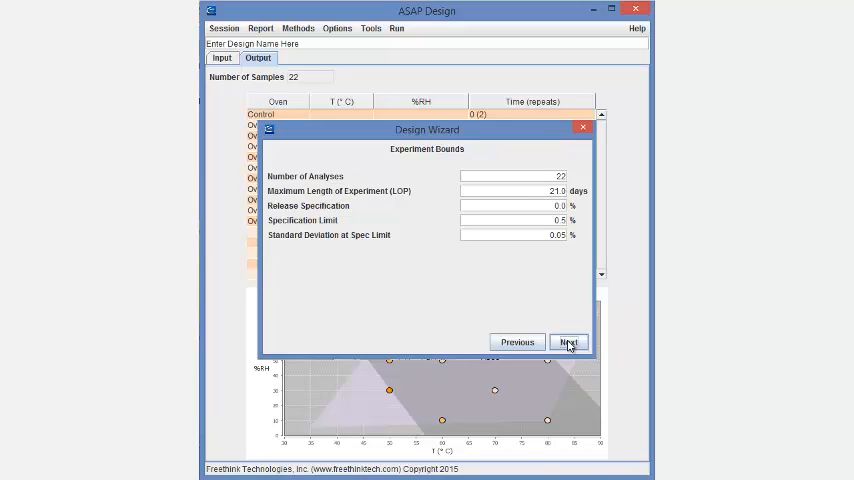
Step: Enter Tg 200, mark the active ingredient crystalline, and advance past formulation characteristics
click(568, 341)
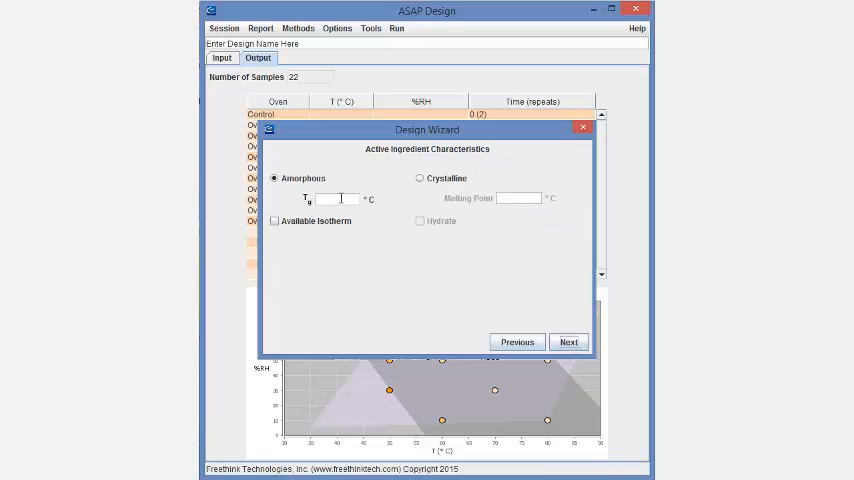
text(200)
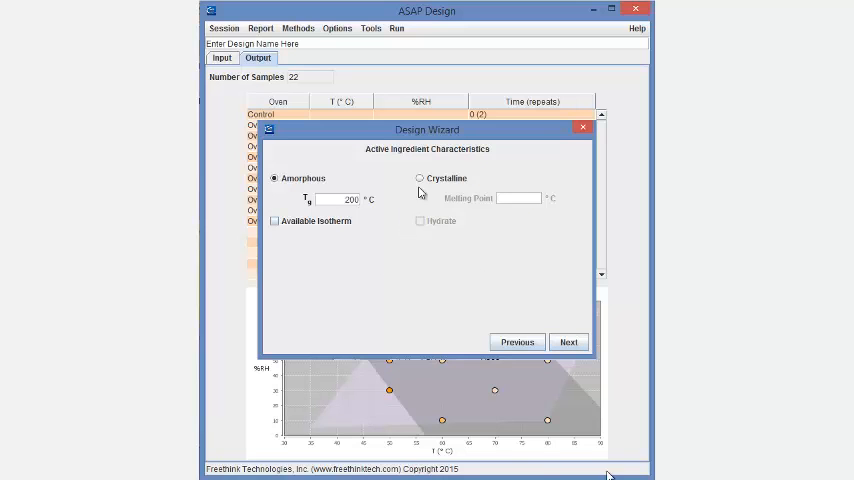
click(420, 178)
text(85)
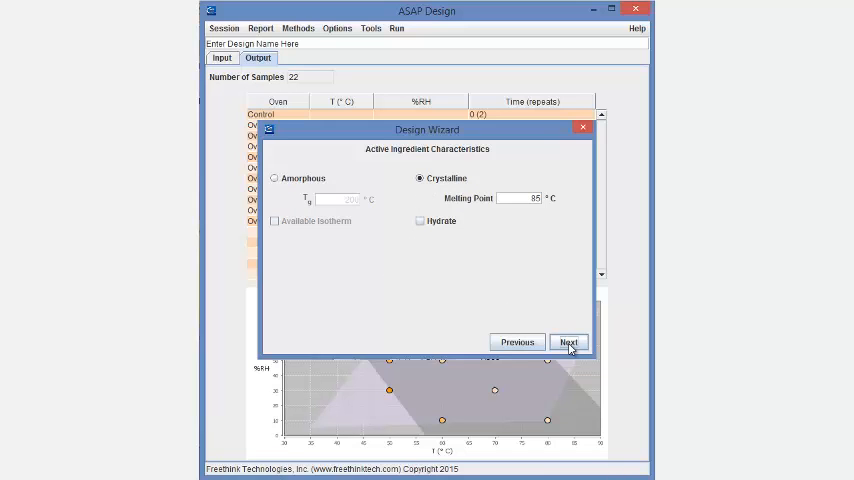
click(568, 341)
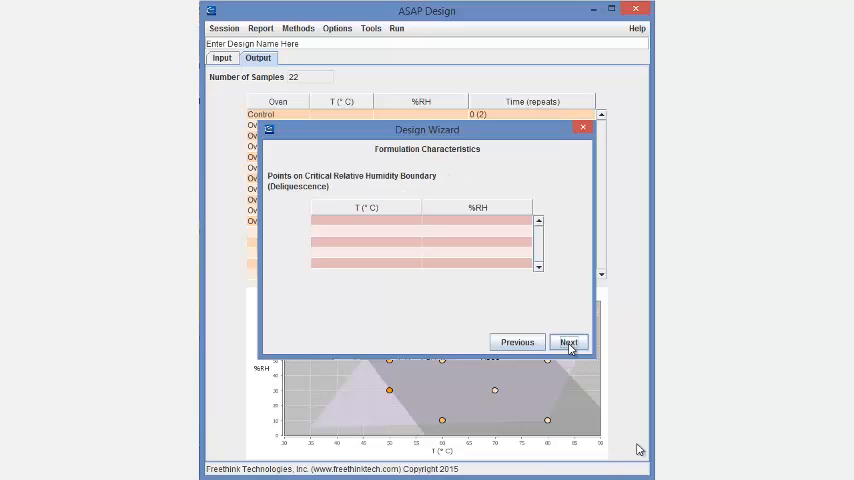
click(569, 341)
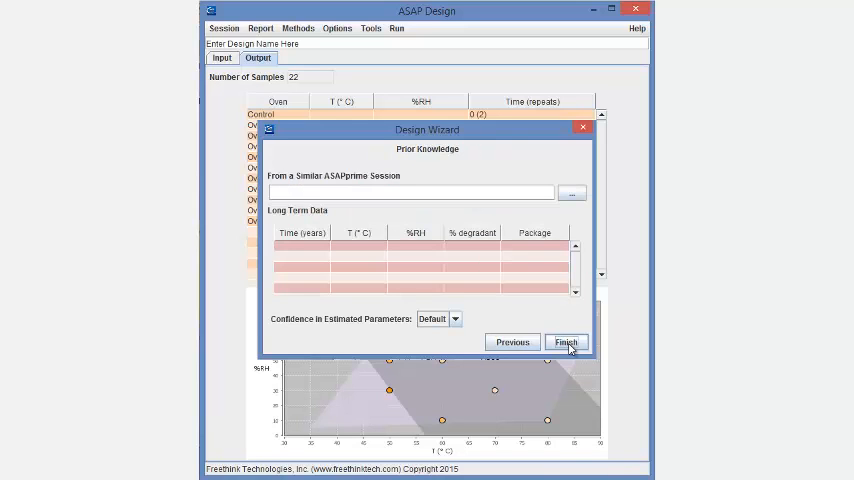